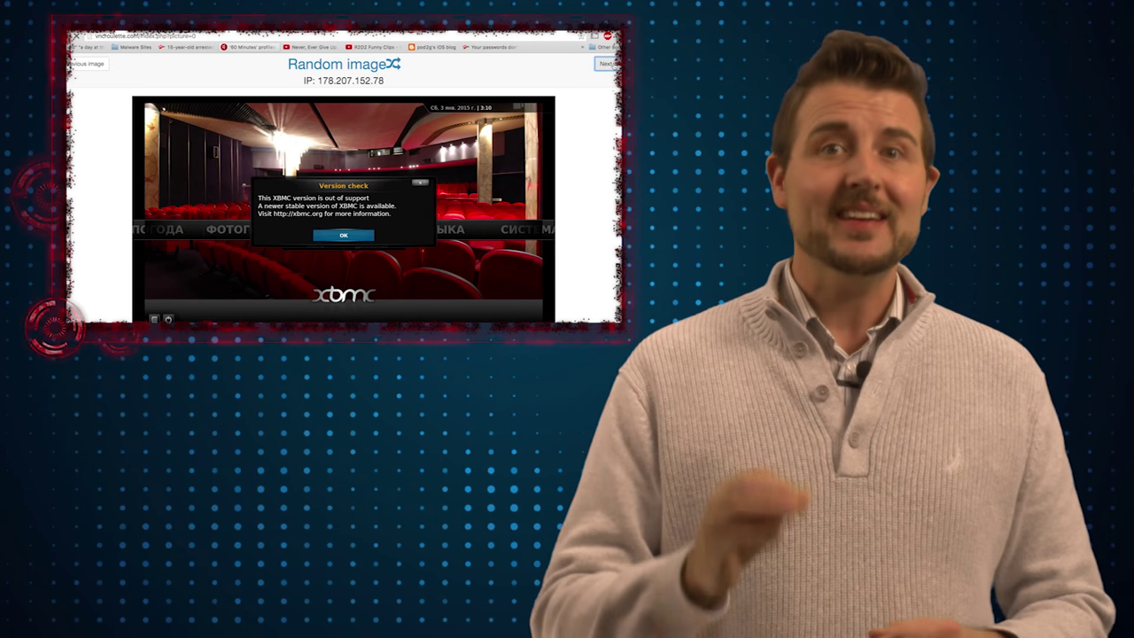
Shuffle through random open-VNC screenshots — a desktop, a spreadsheet, a campus login — landing on a data-entry form application.
left_click(344, 234)
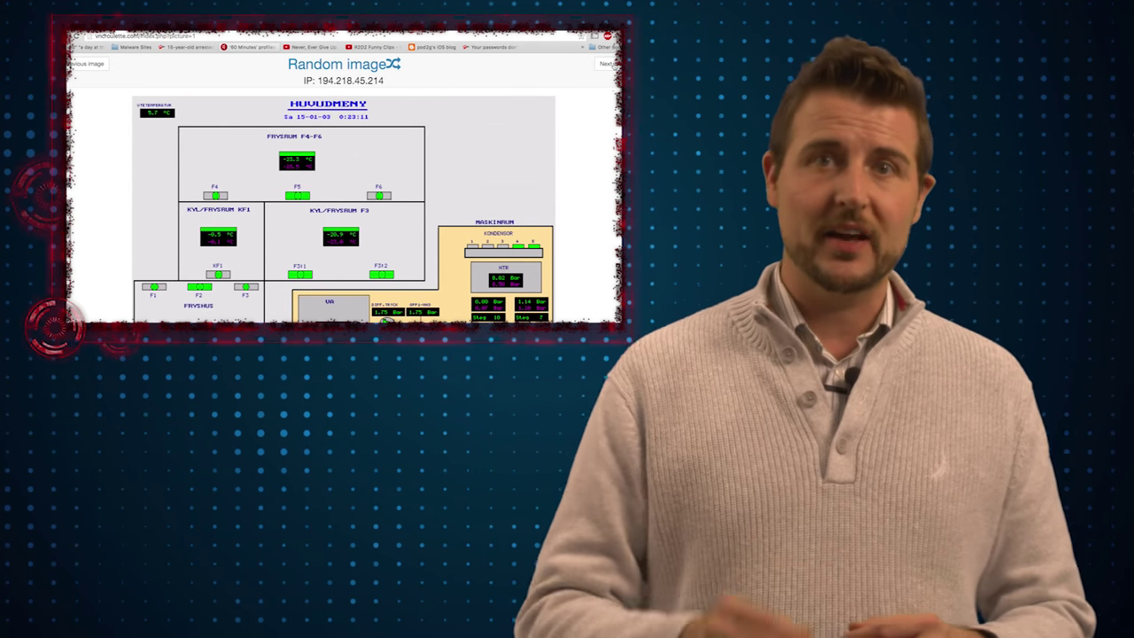
left_click(606, 64)
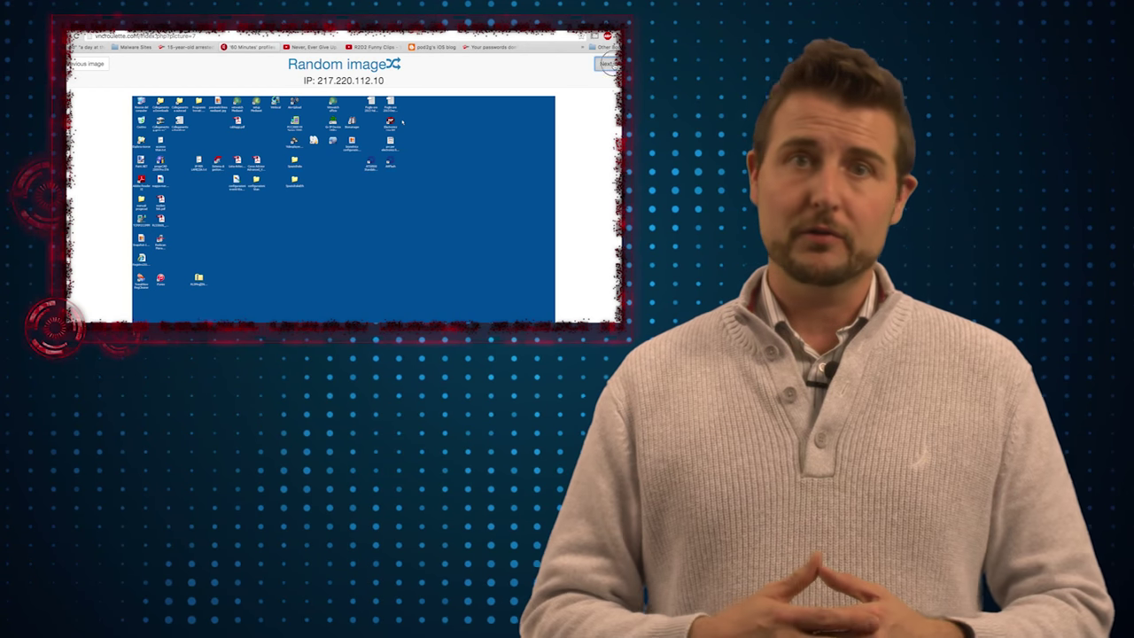
left_click(606, 64)
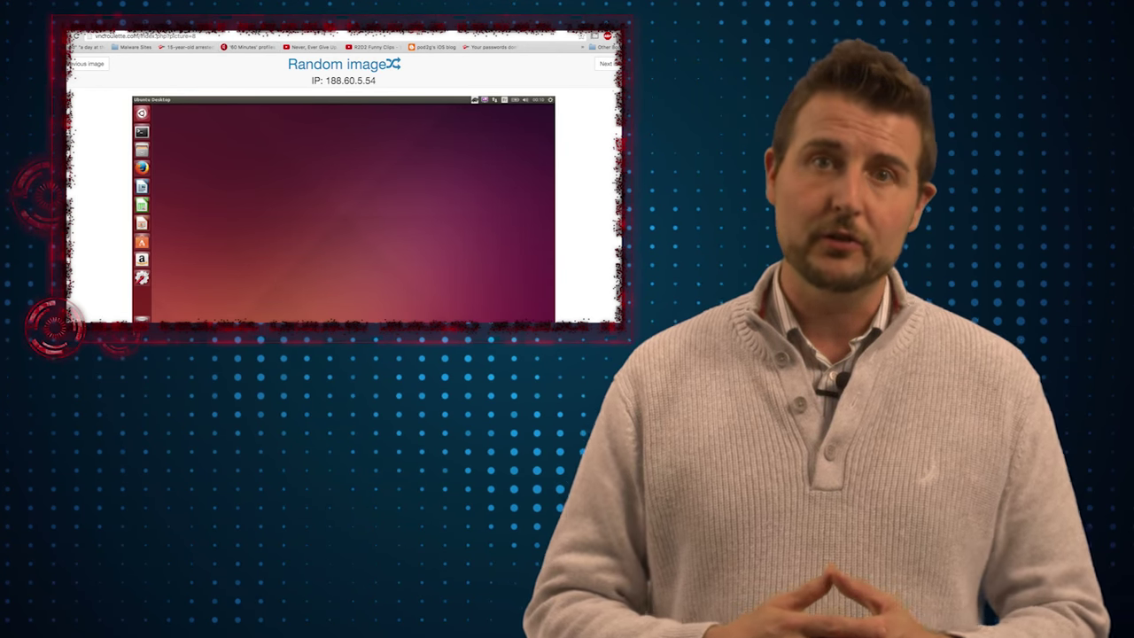
left_click(606, 63)
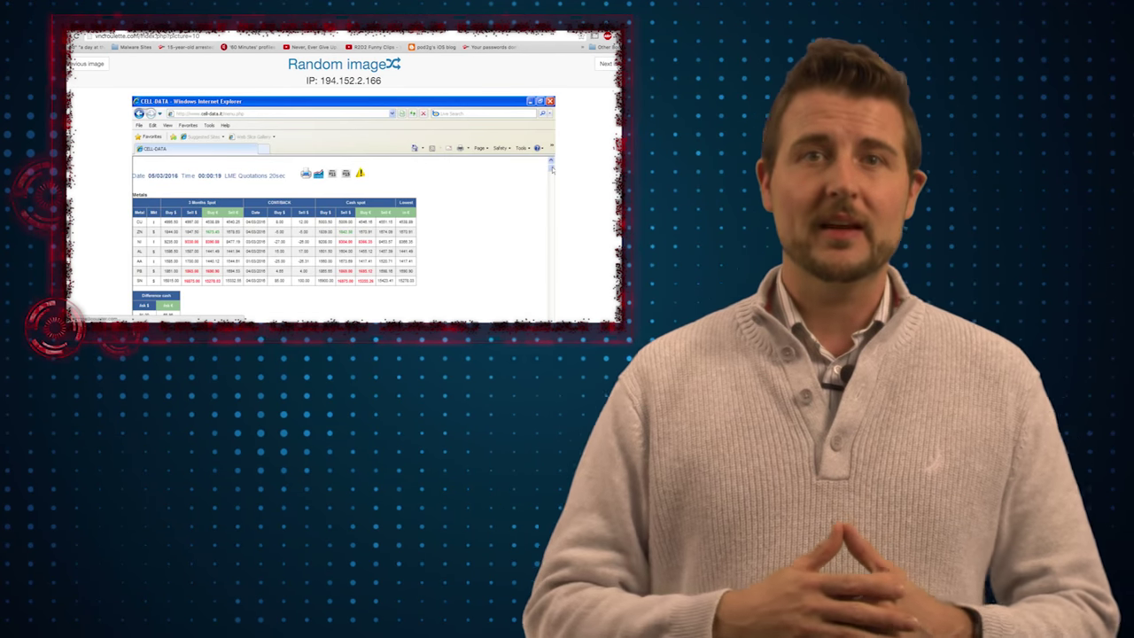
left_click(337, 63)
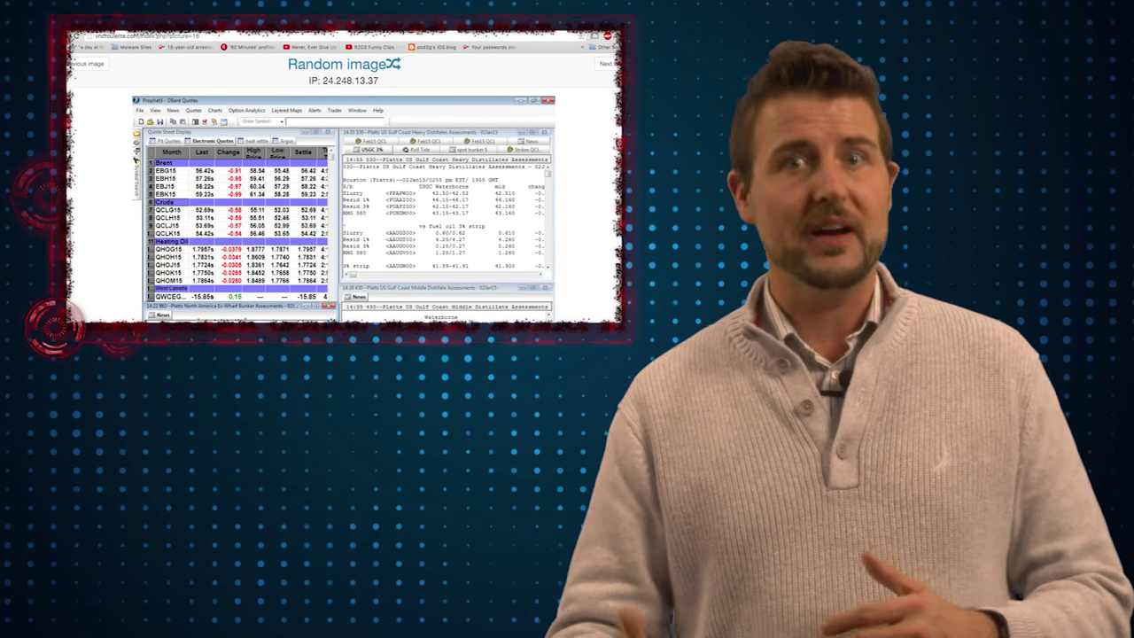
left_click(606, 63)
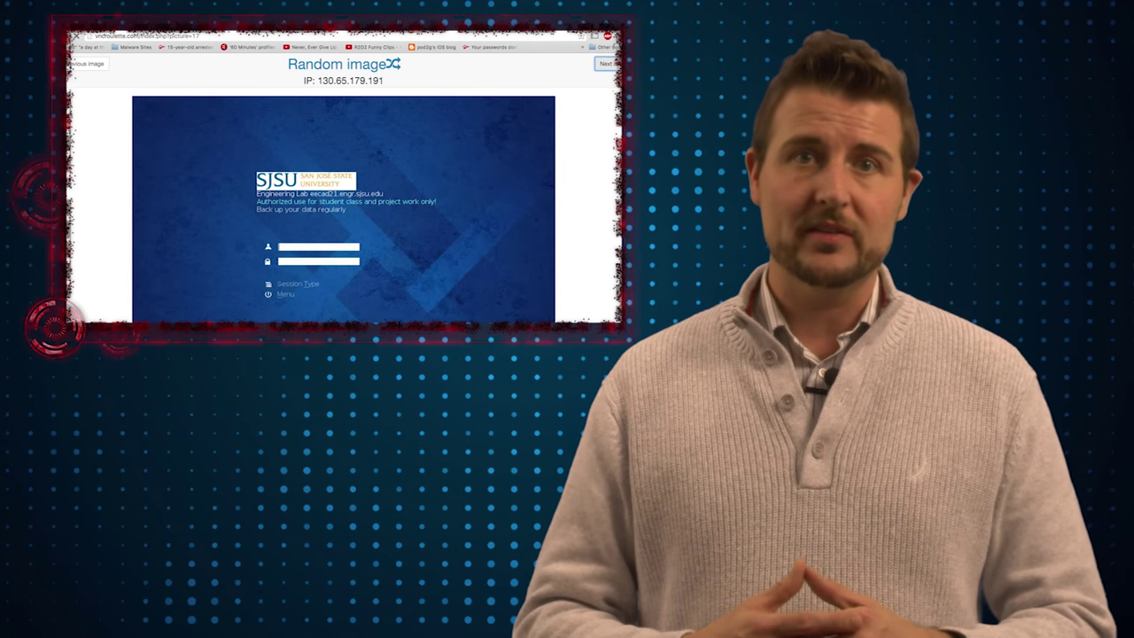
left_click(608, 64)
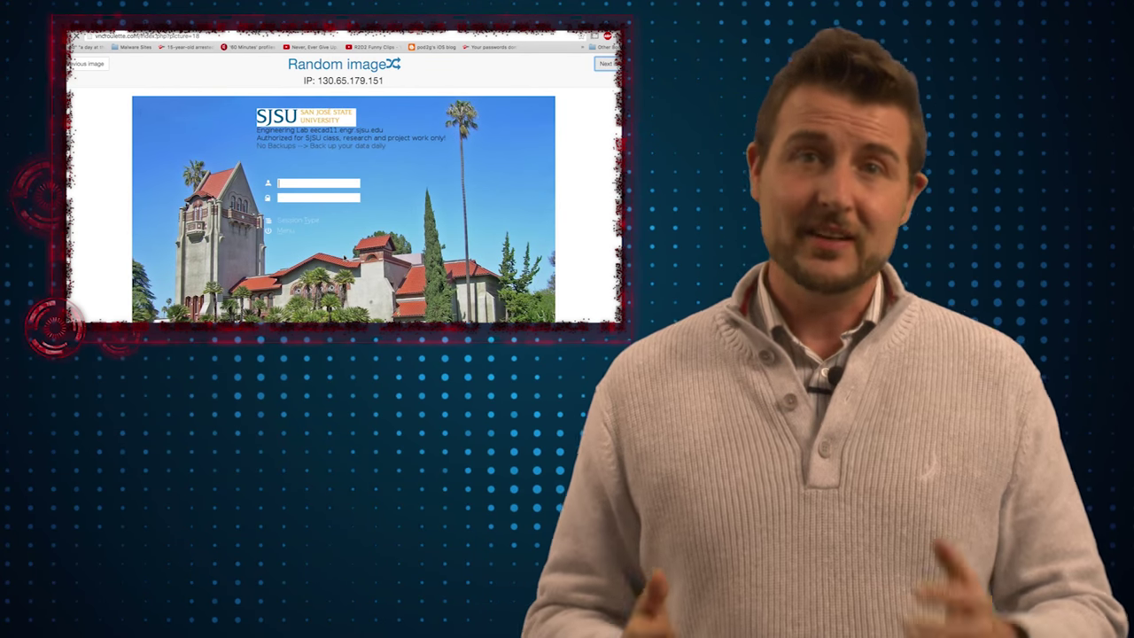
left_click(608, 64)
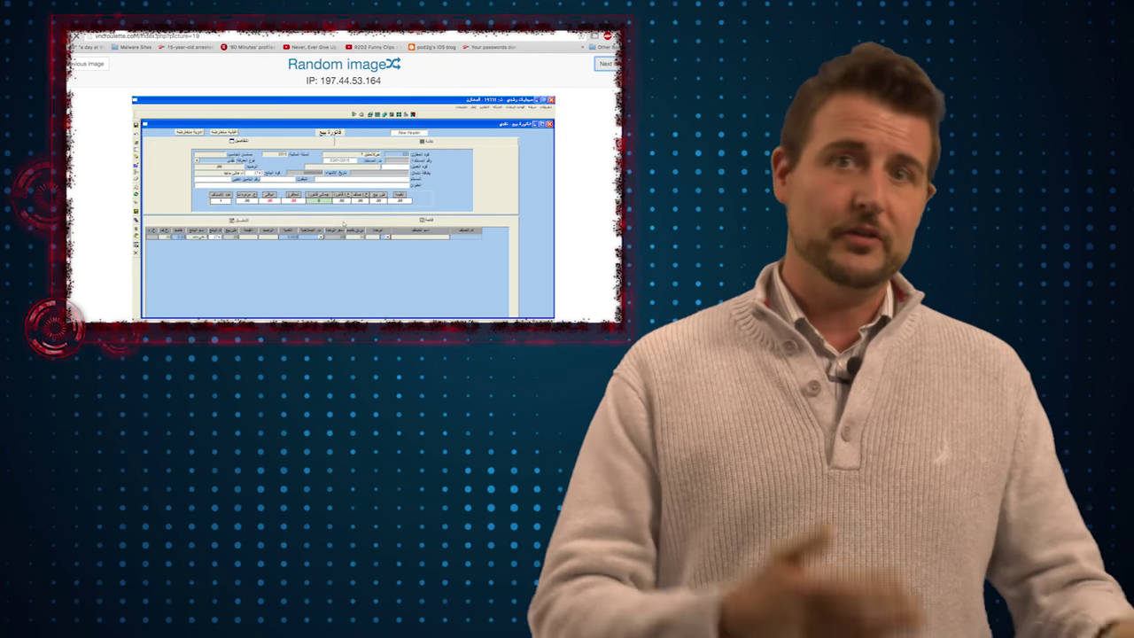